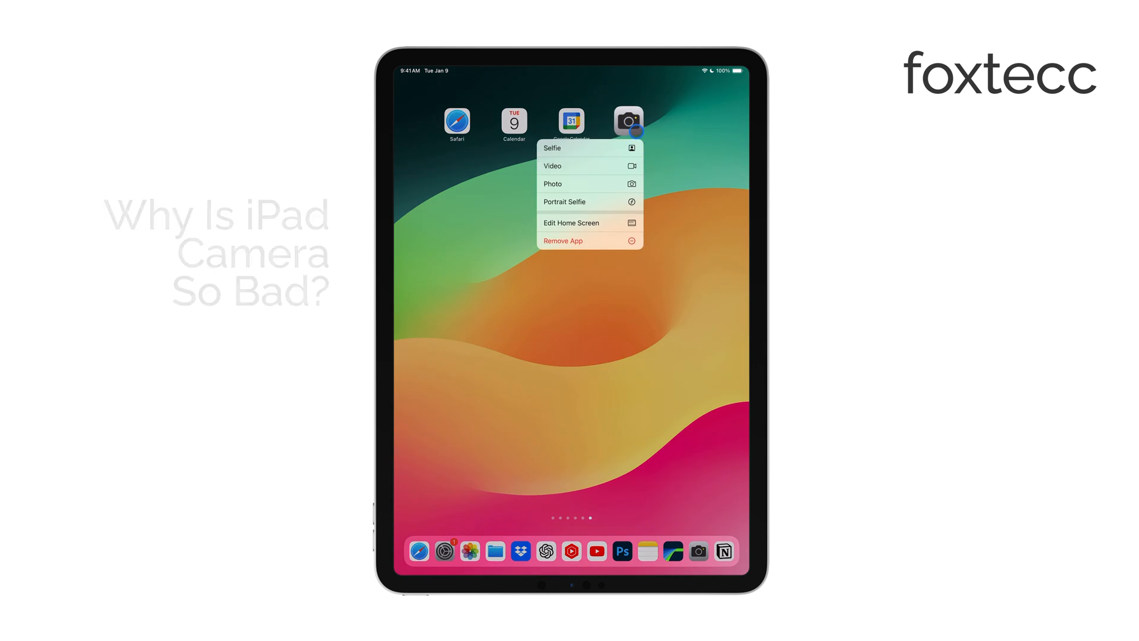
Step: Reach the Camera settings page in Settings from the Home Screen's Camera icon
left_click(552, 183)
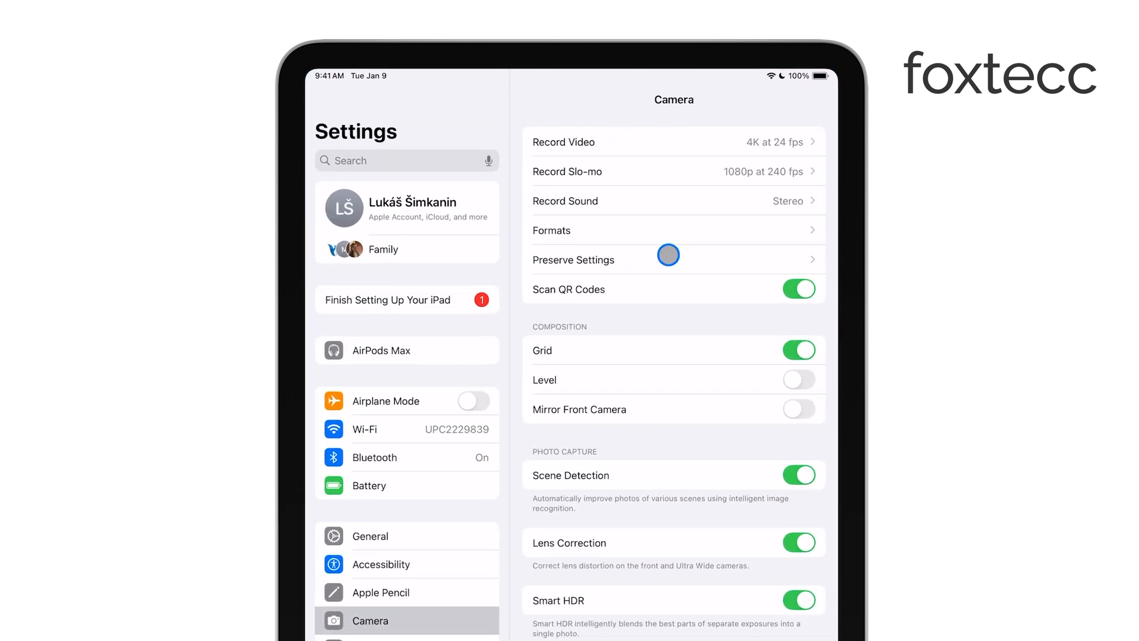
Step: Scroll down to the Record Video option, currently 4K at 24 fps
scroll("down", 3)
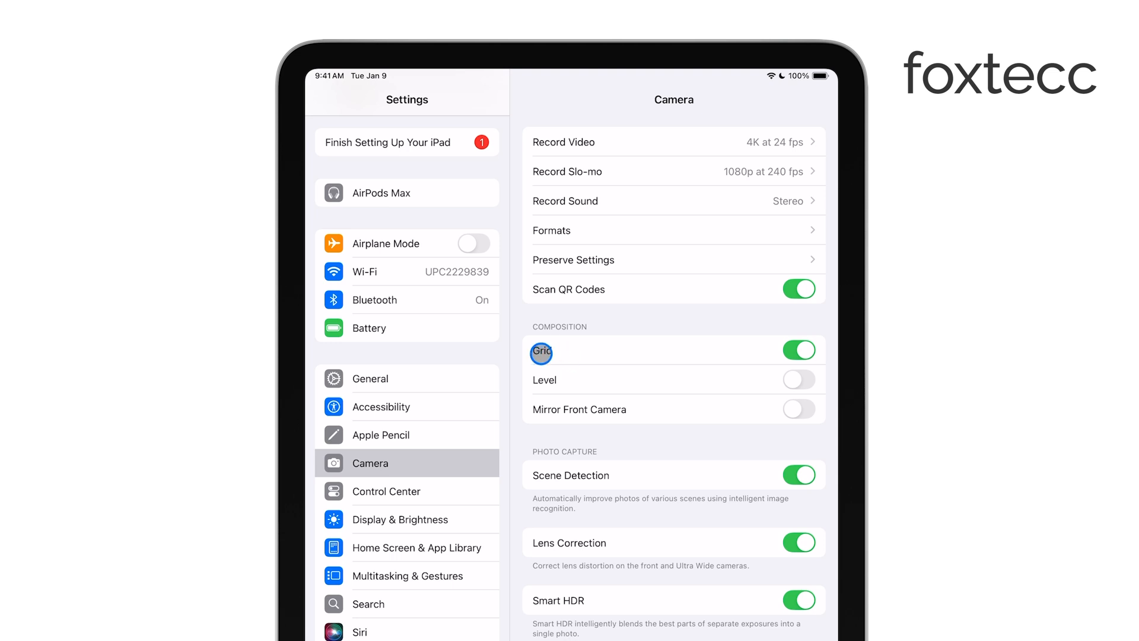
mouse_move(614, 223)
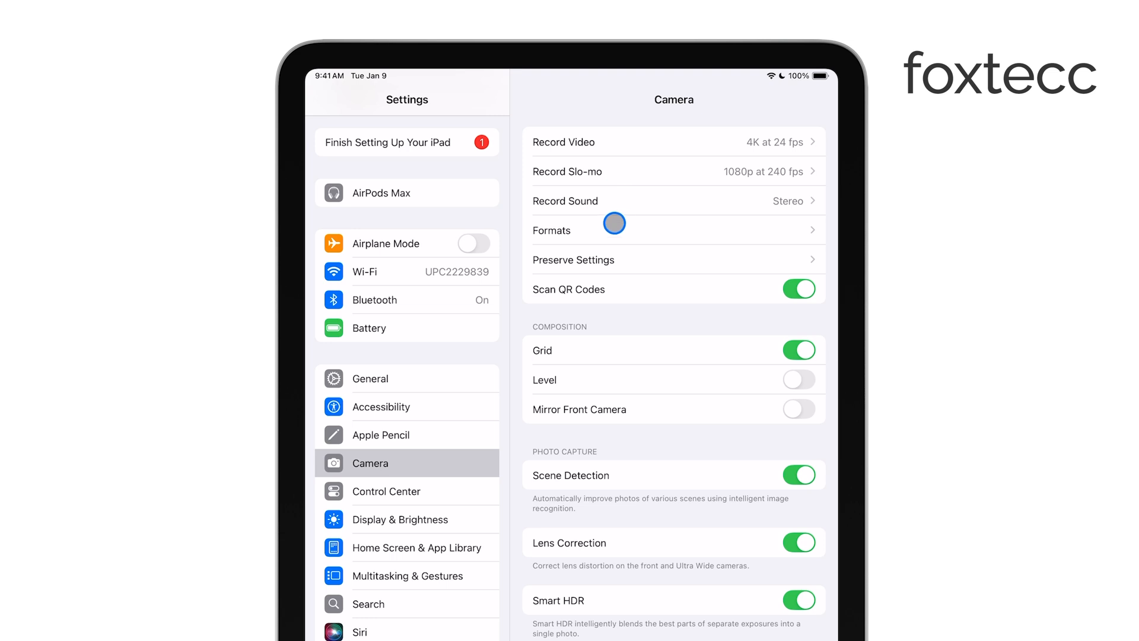
mouse_move(616, 136)
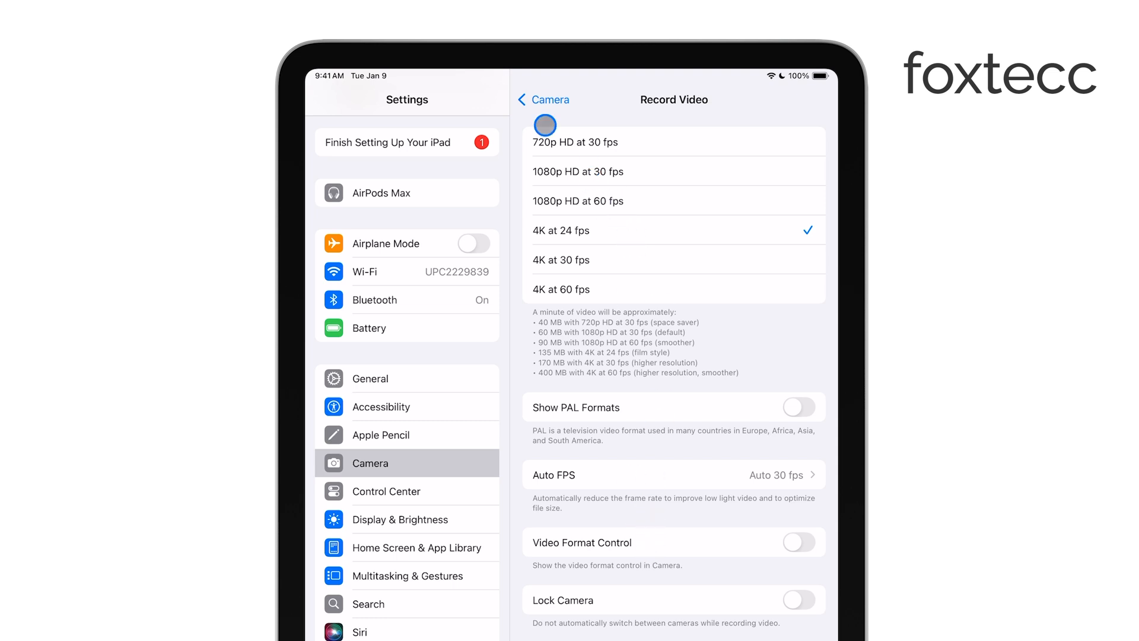
Step: Leave Settings and land back on the Home Screen
left_click(541, 100)
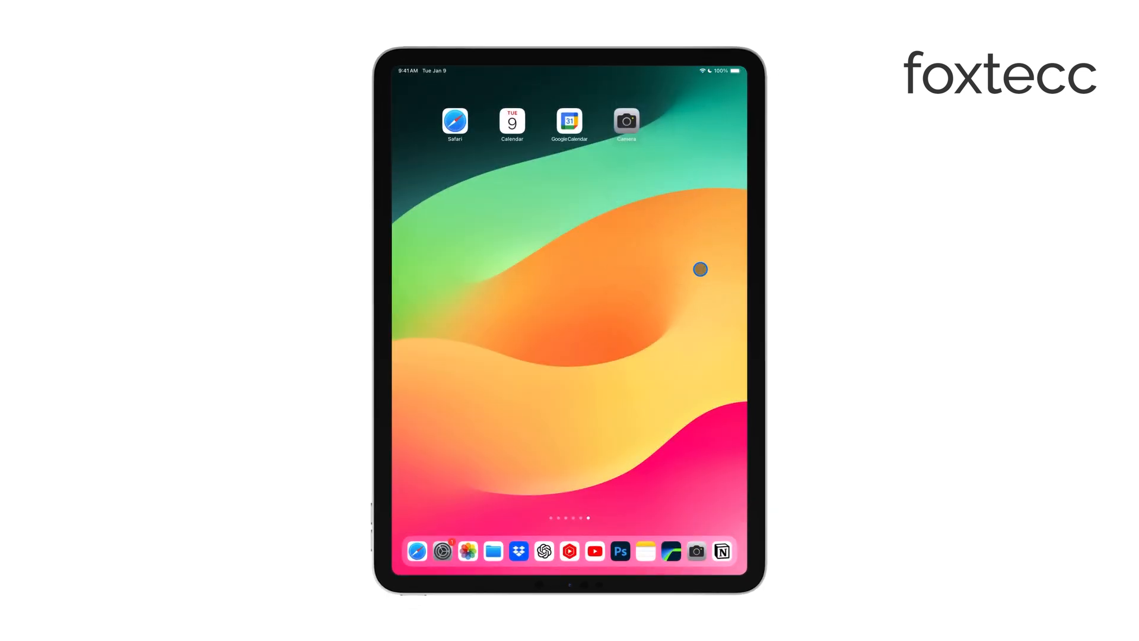
mouse_move(614, 302)
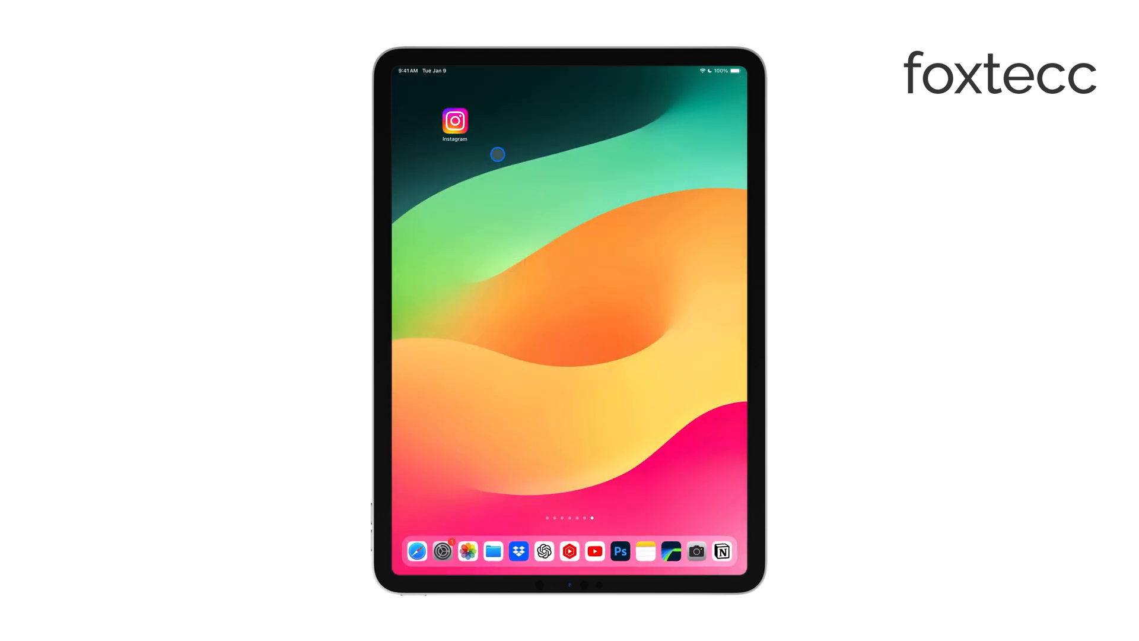
left_click(695, 551)
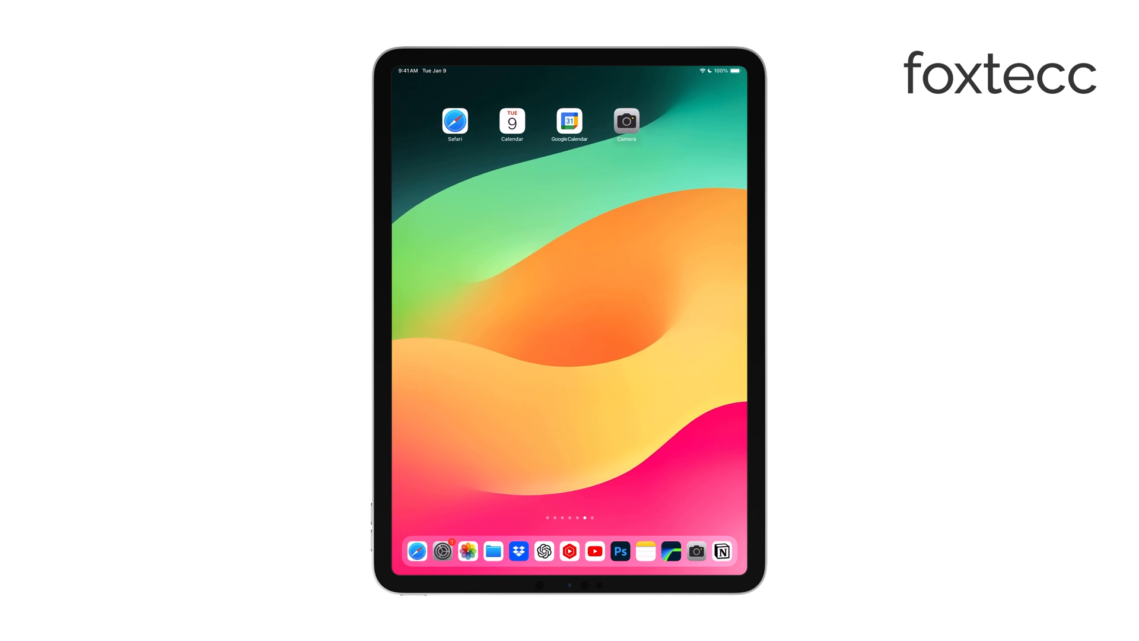
left_click(442, 550)
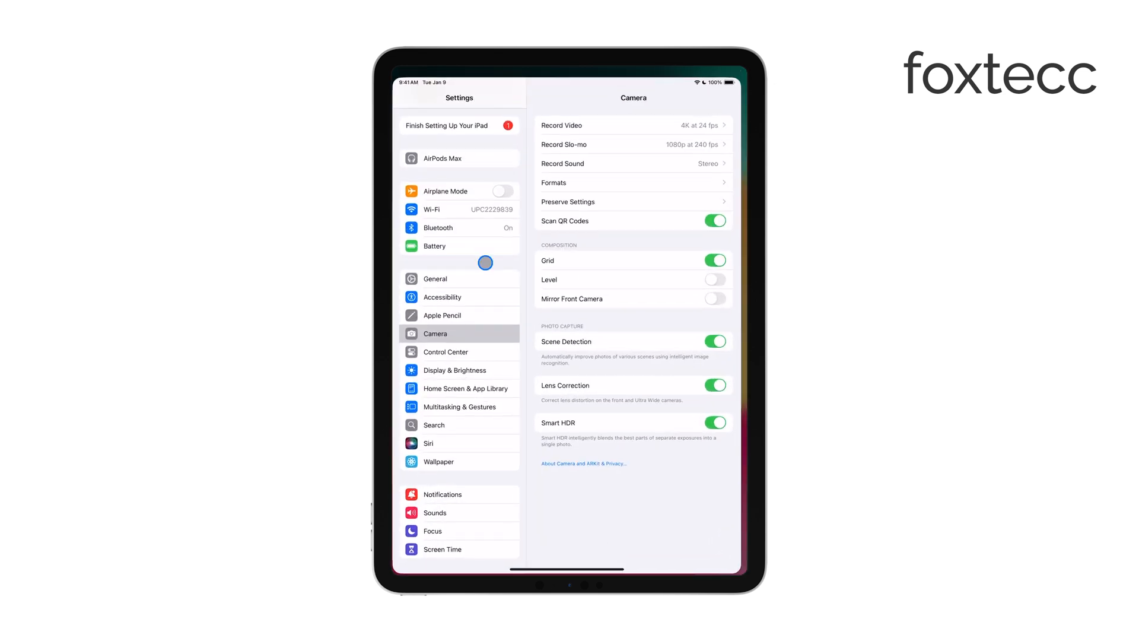
scroll("down", 3)
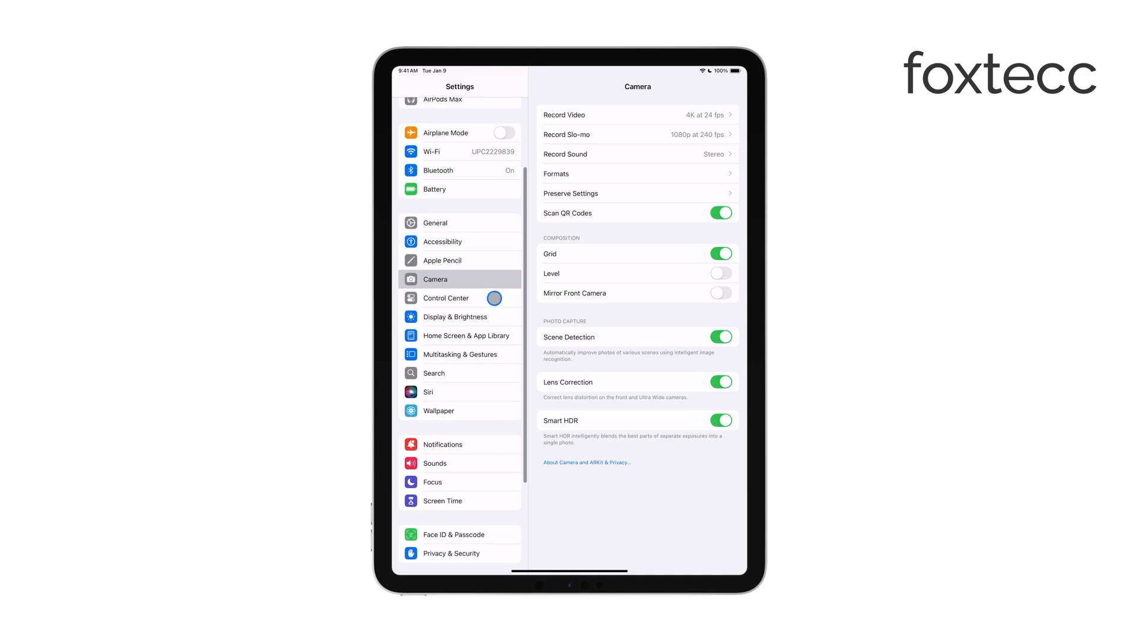
scroll("up", 3)
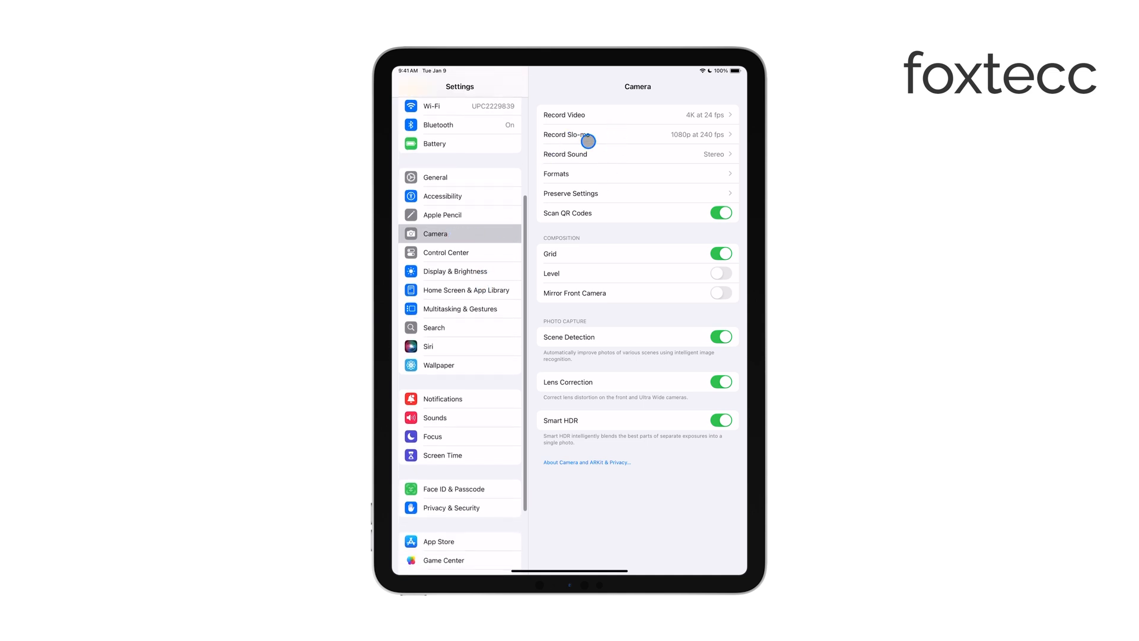
mouse_move(574, 321)
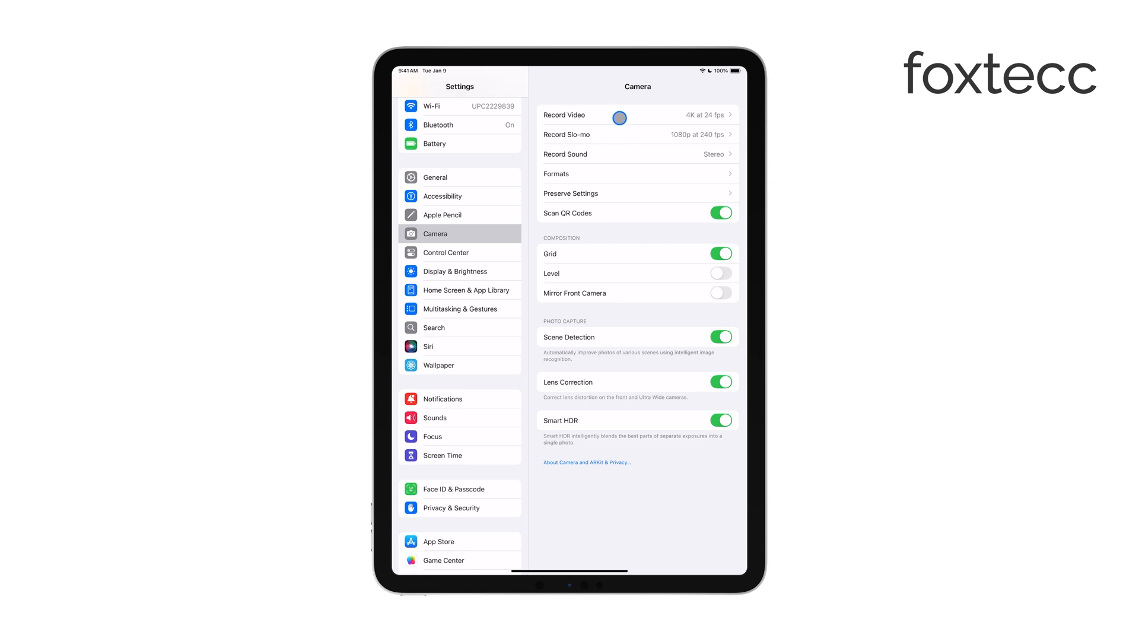
left_click(638, 114)
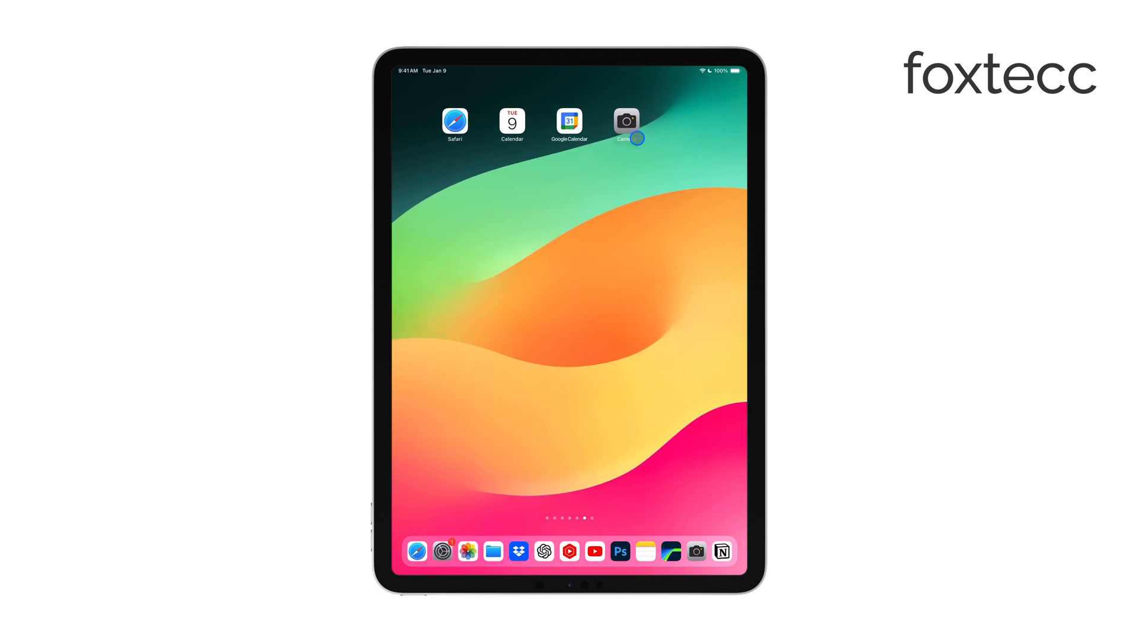
Step: Launch Camera and cycle the lens through 0.5x, 5x, 0.5x and back to 1x zoom
left_click(625, 120)
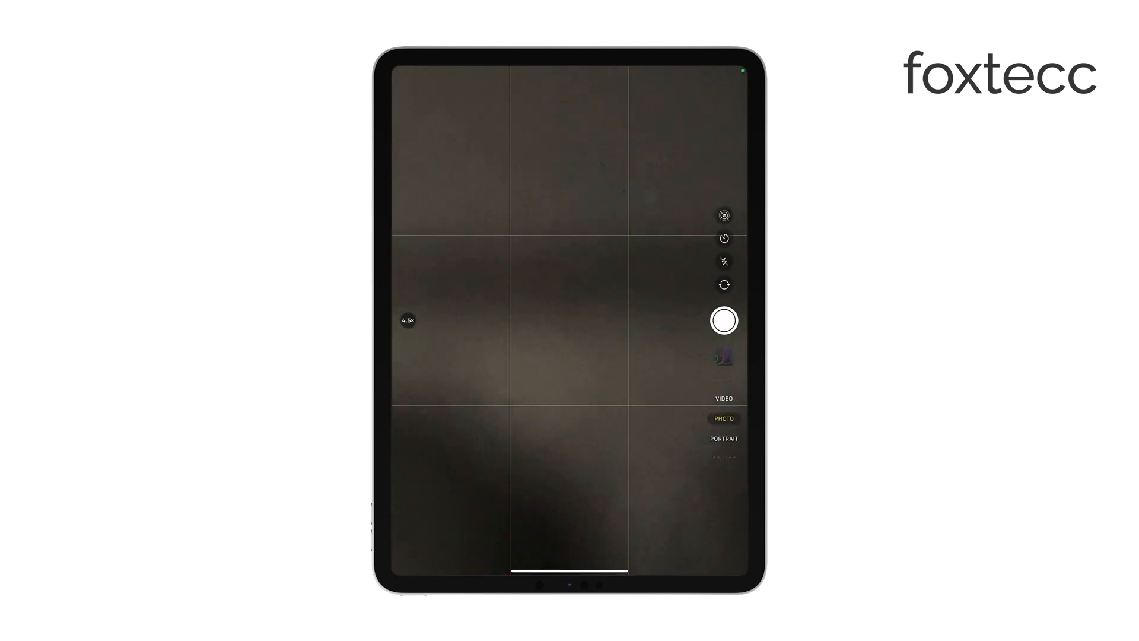
left_click(409, 320)
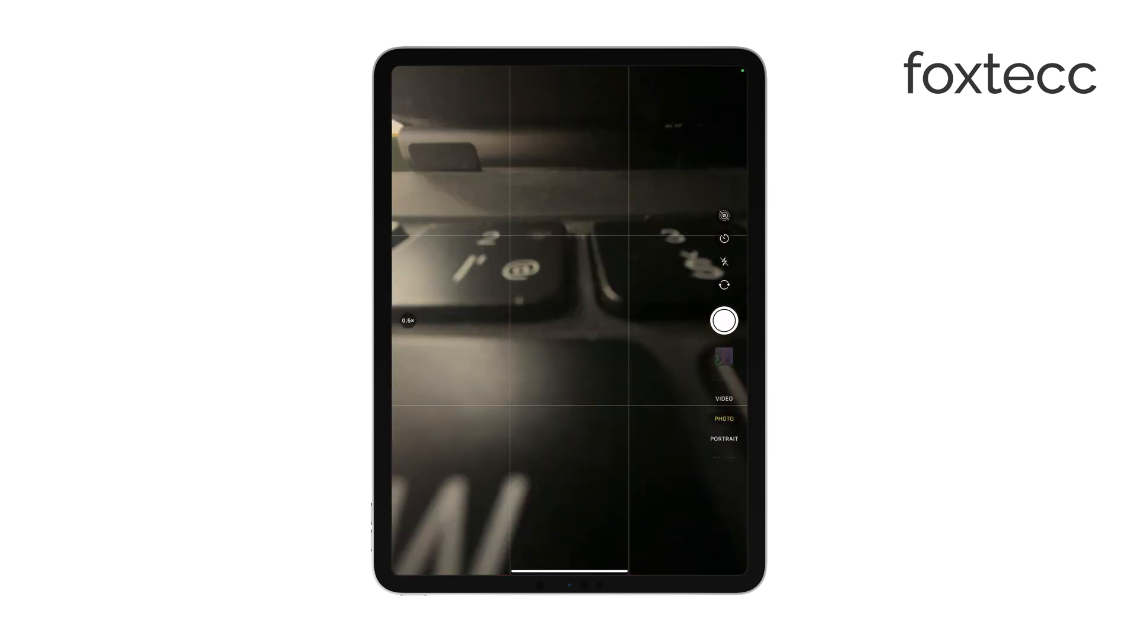
left_click(409, 322)
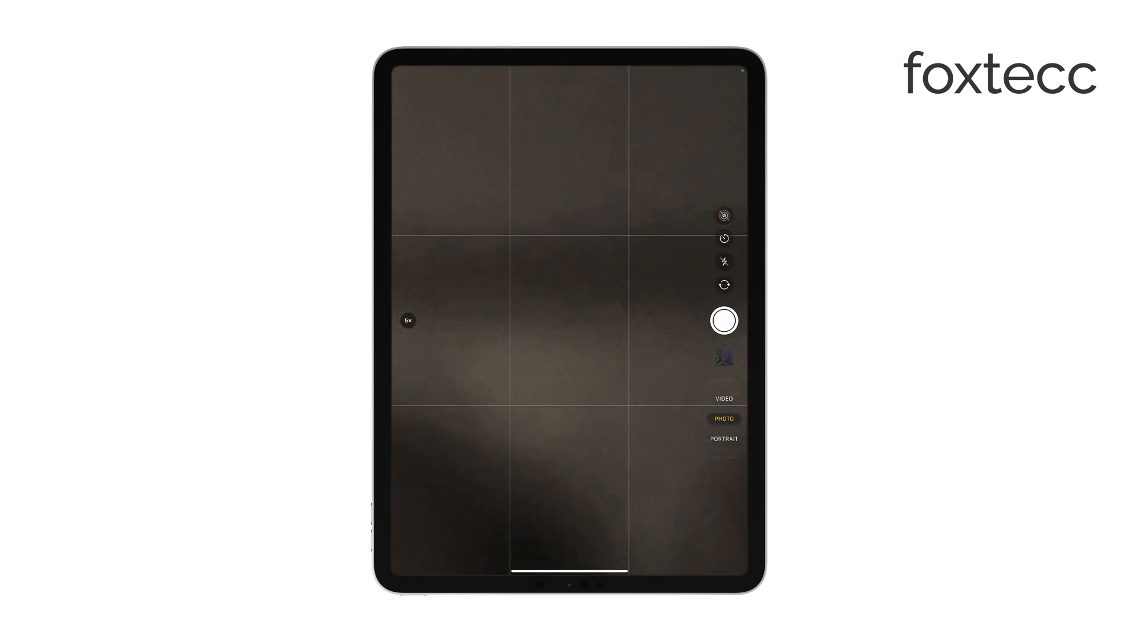
left_click(409, 321)
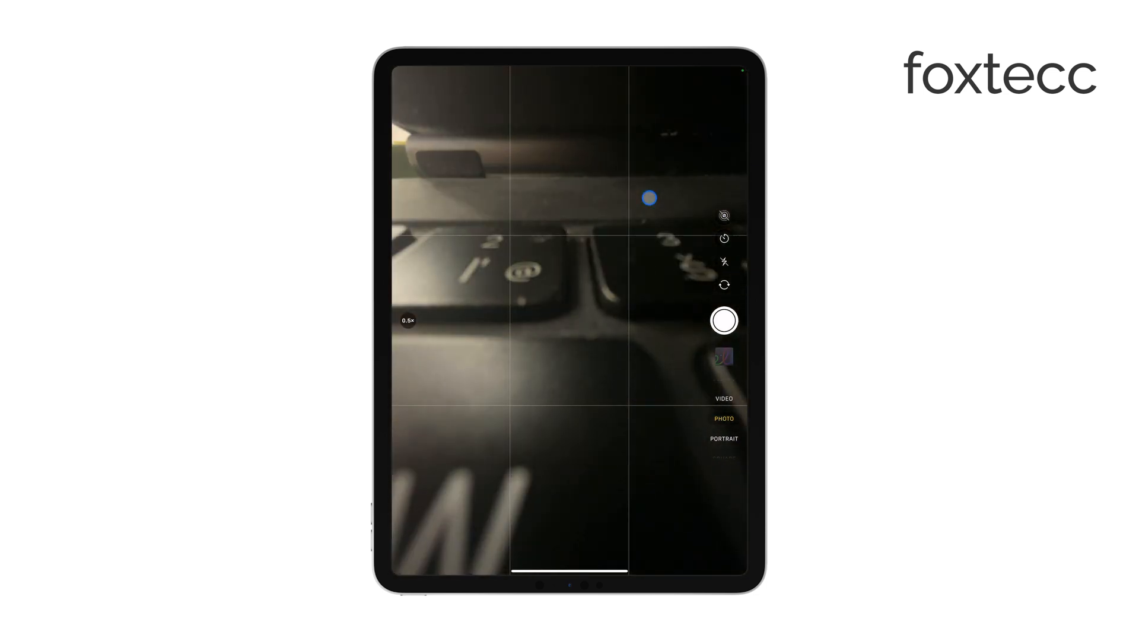
left_click(407, 320)
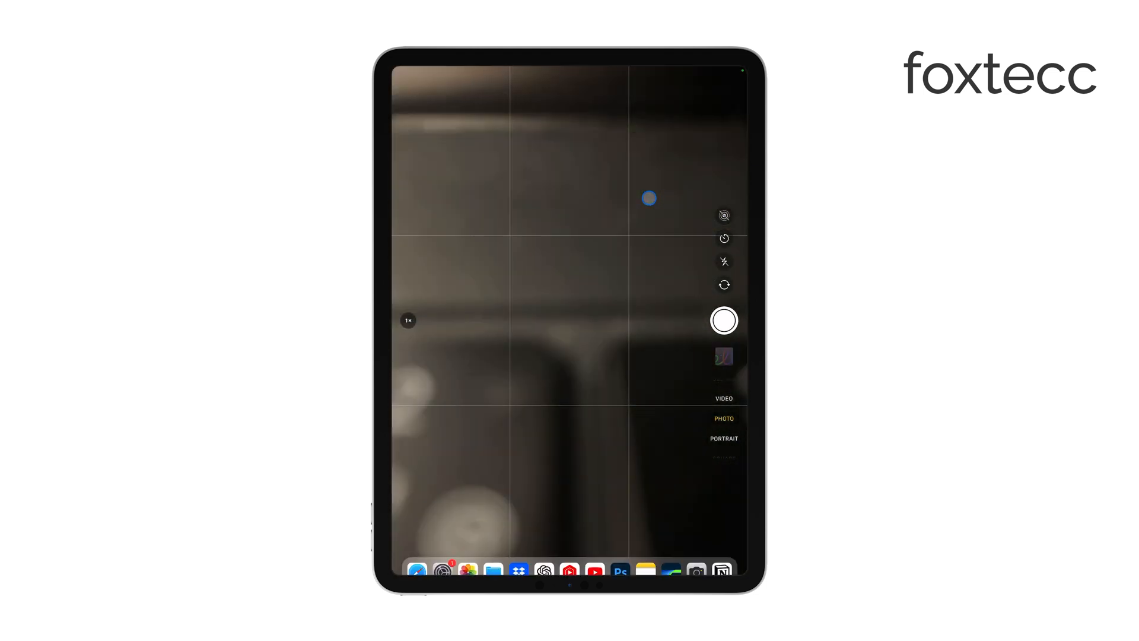